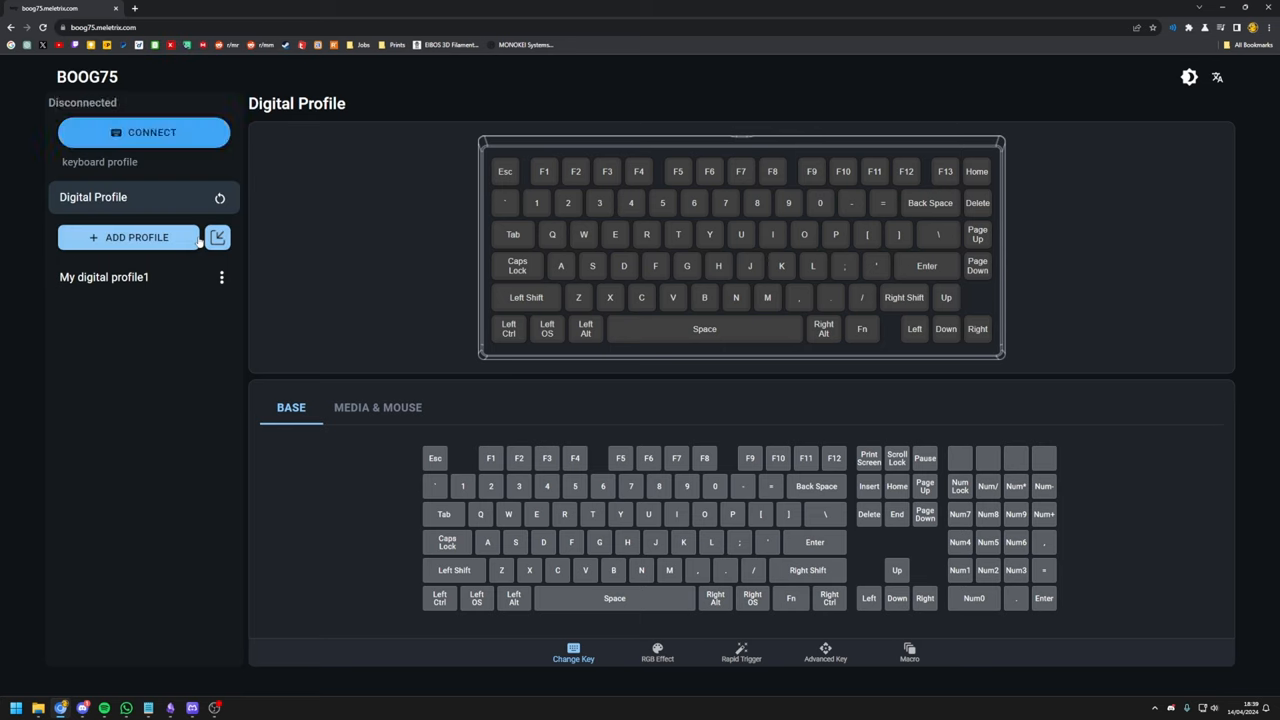
Connect the BOOG75 keyboard from the sidebar to unlock its four-layer key map.
click(144, 132)
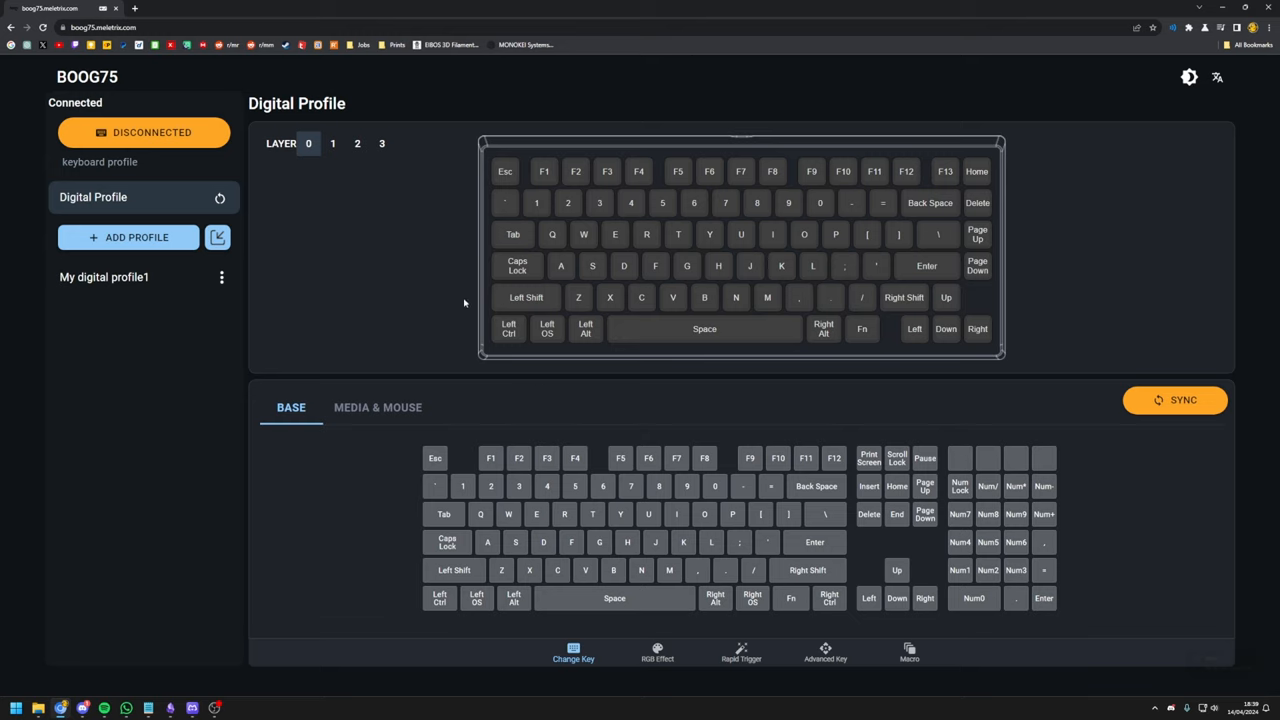
mouse_move(407, 334)
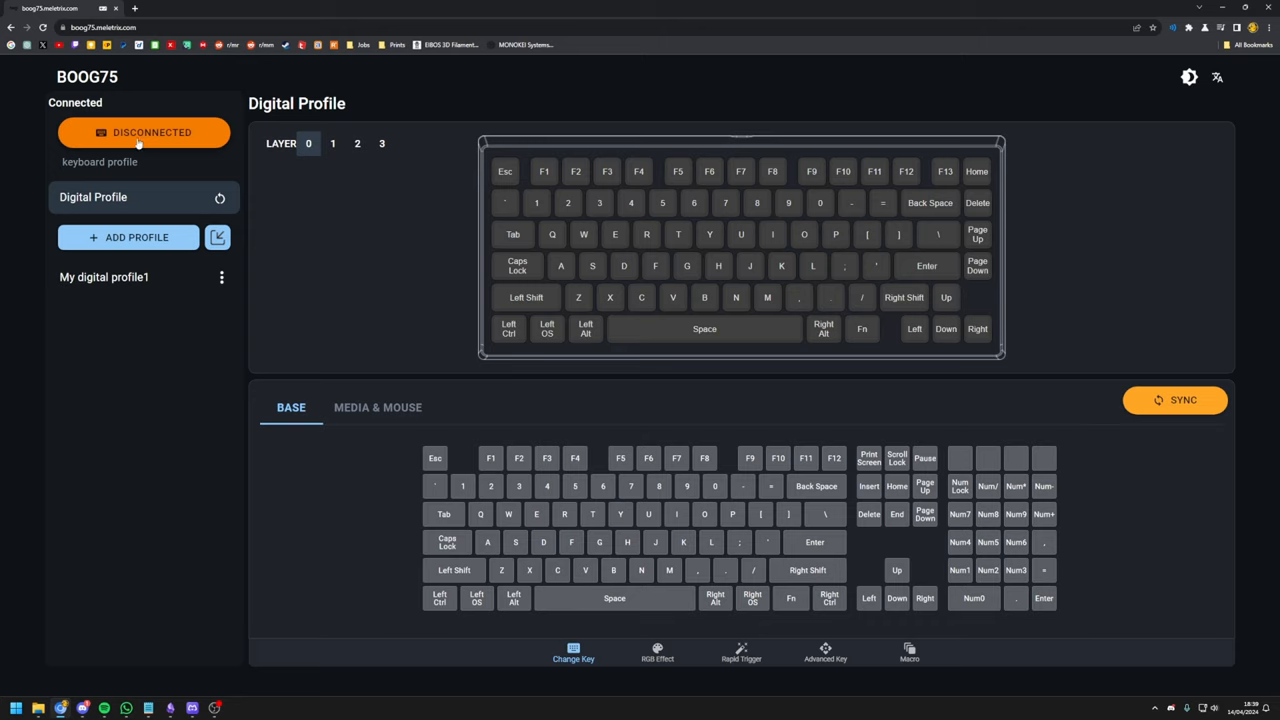
mouse_move(203, 134)
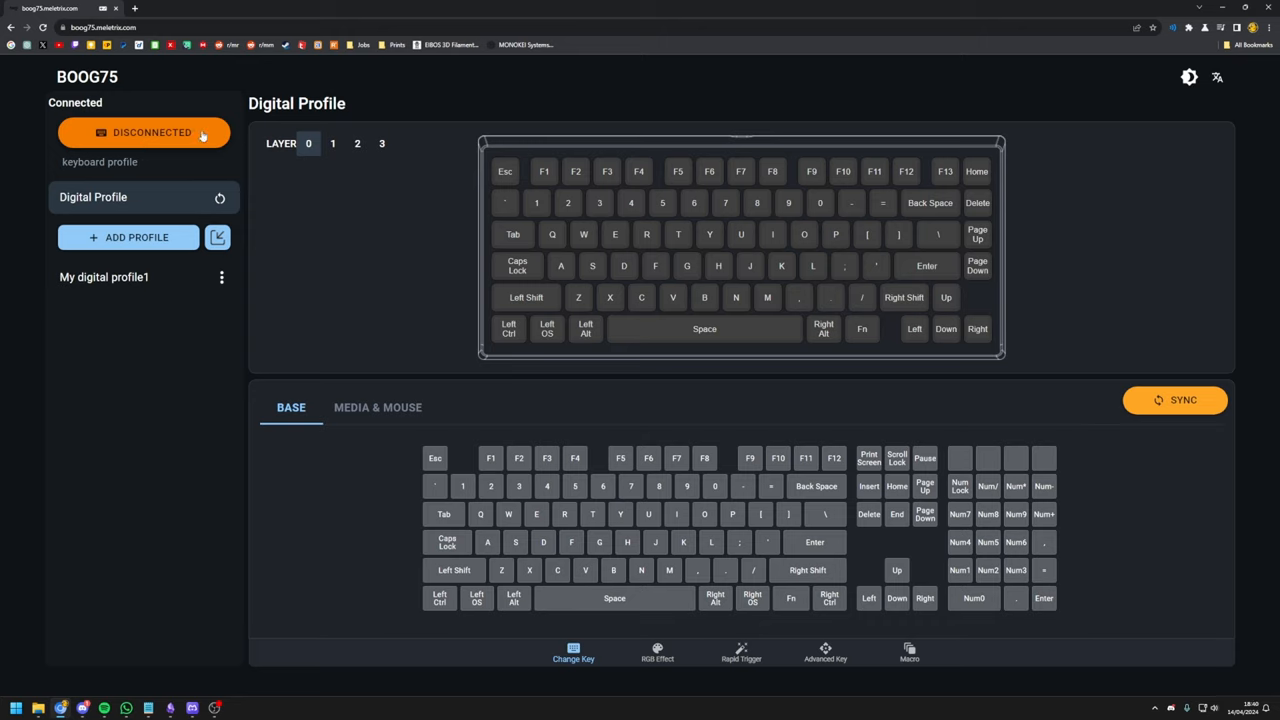
mouse_move(937, 234)
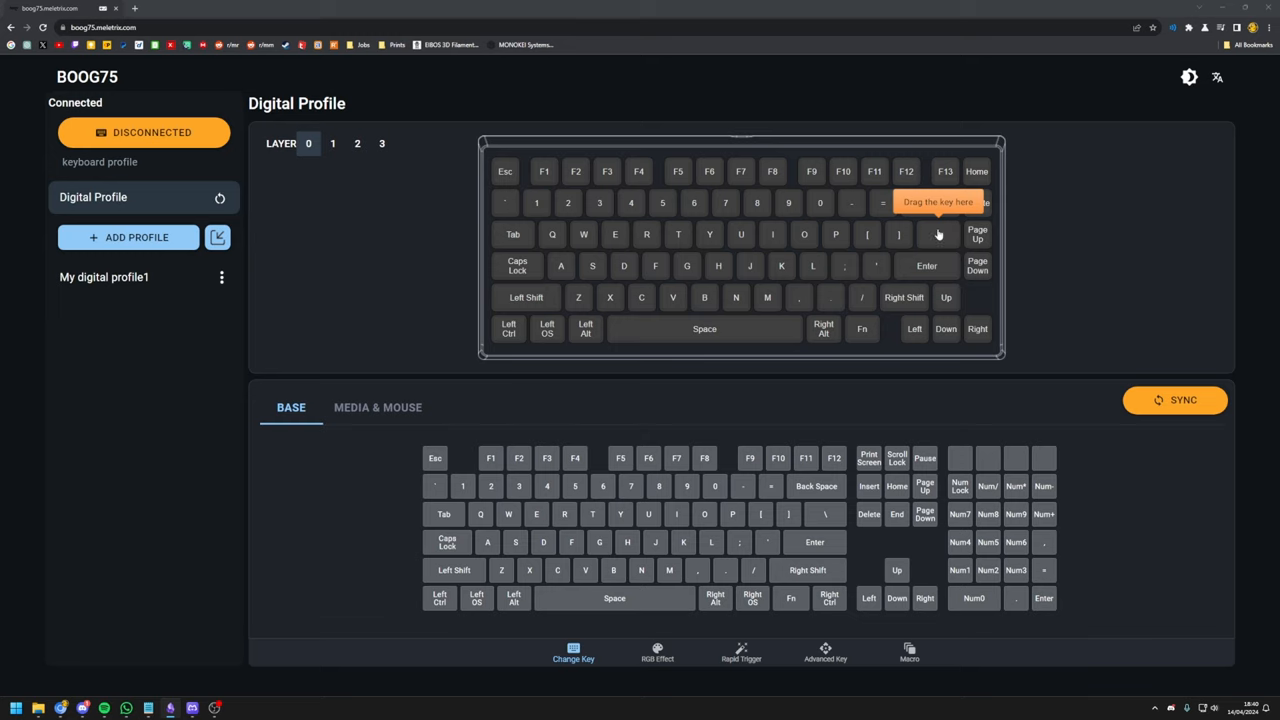
mouse_move(942, 238)
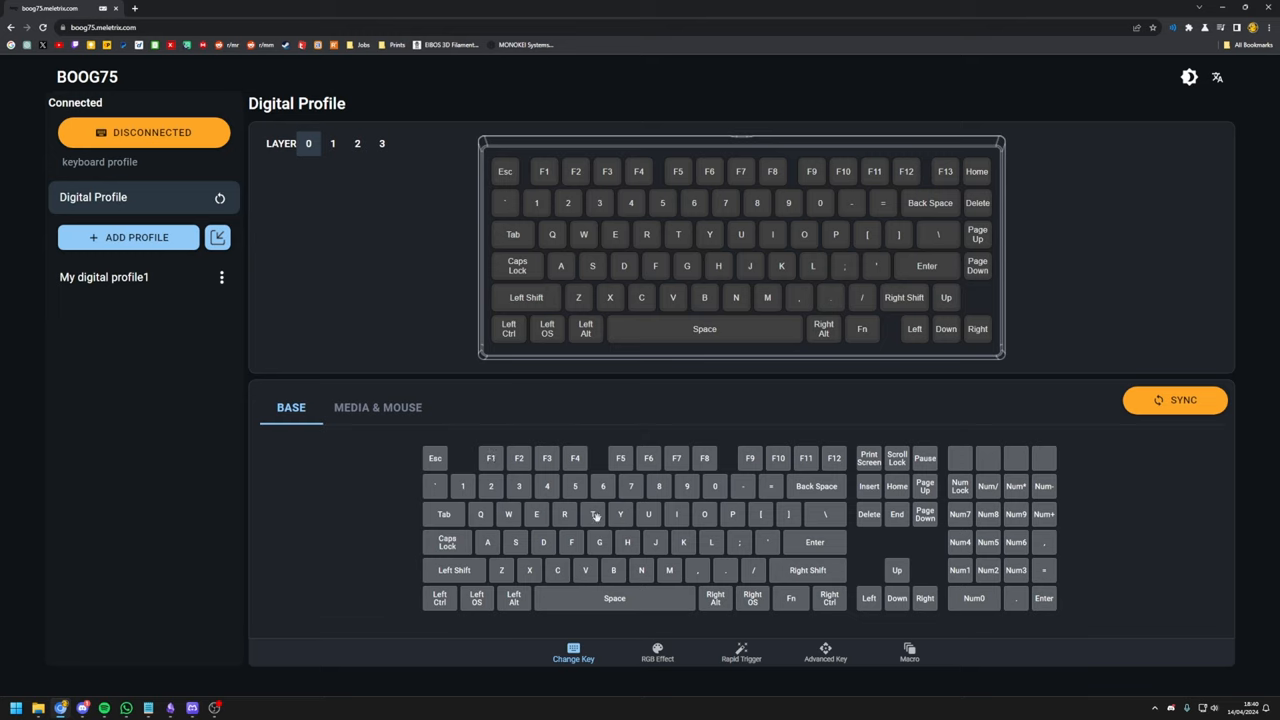
mouse_move(514, 542)
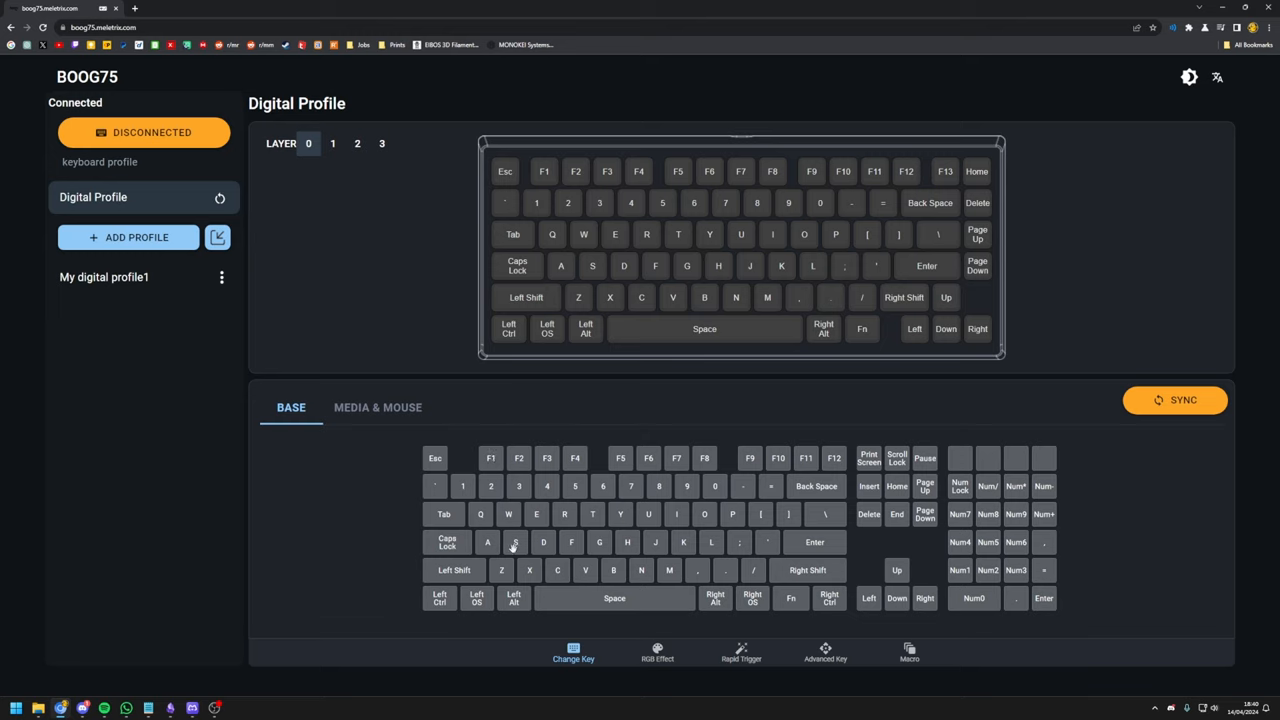
mouse_move(403, 550)
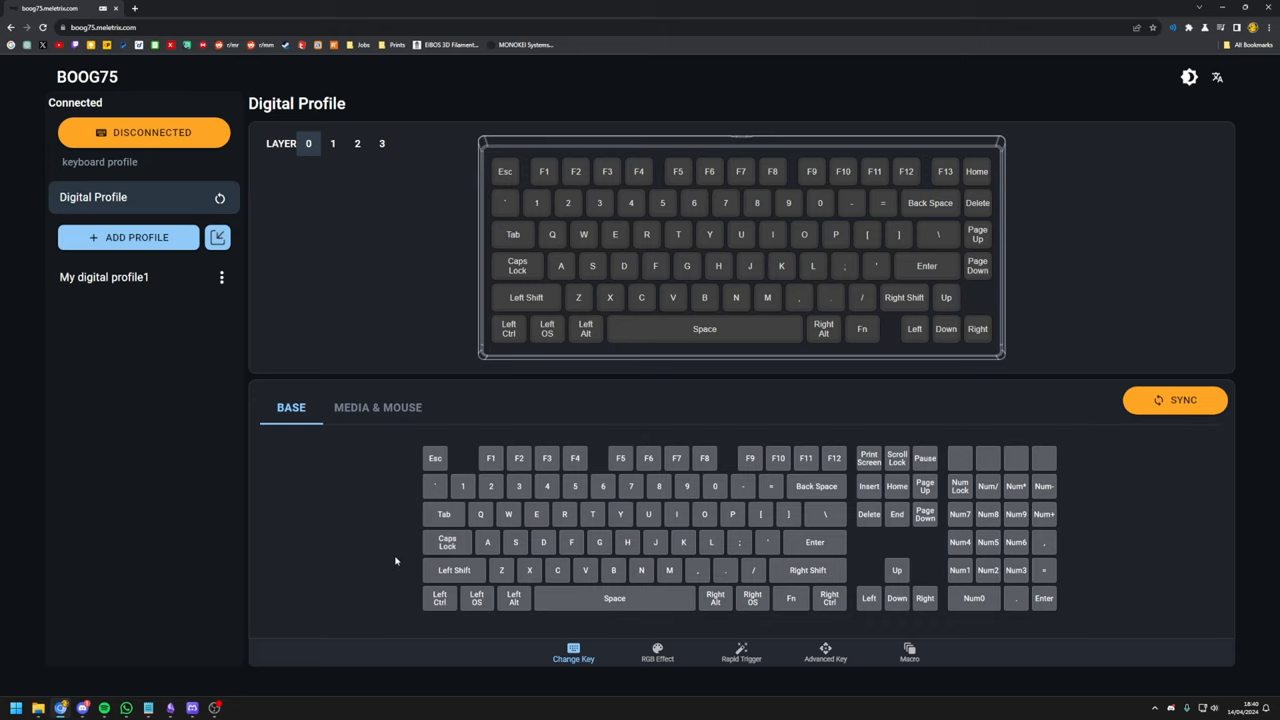
mouse_move(576, 438)
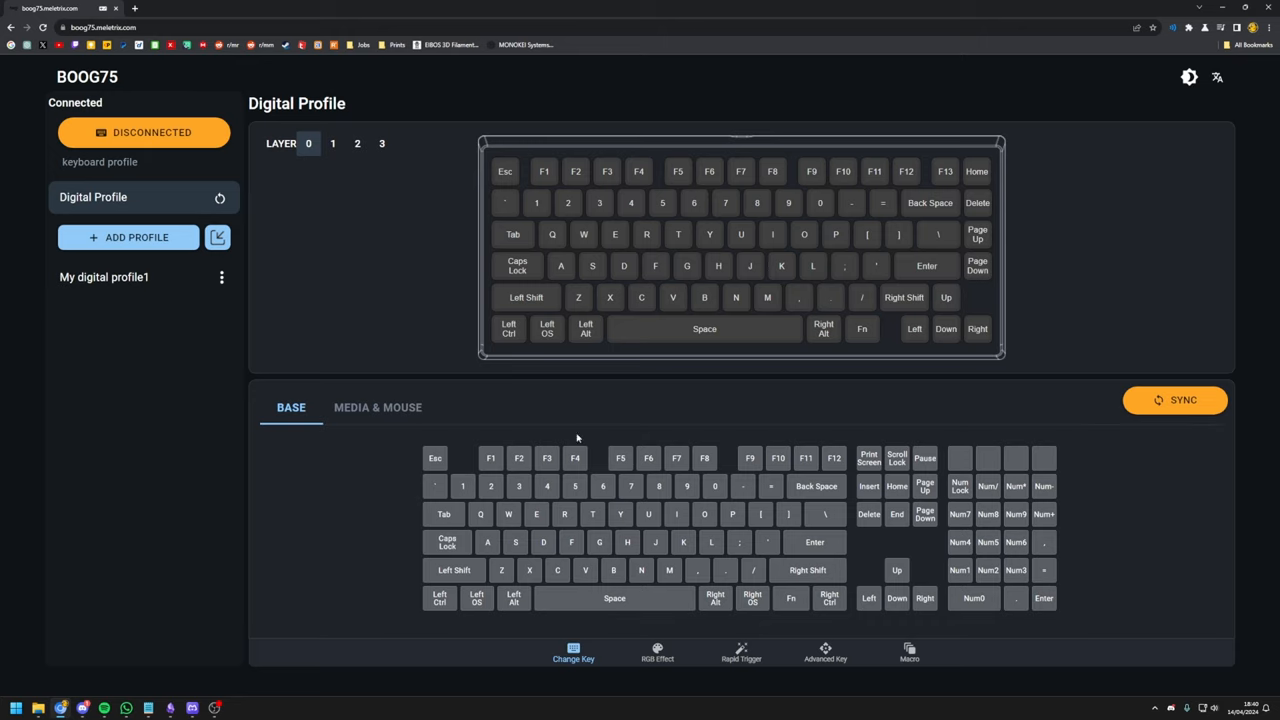
click(377, 407)
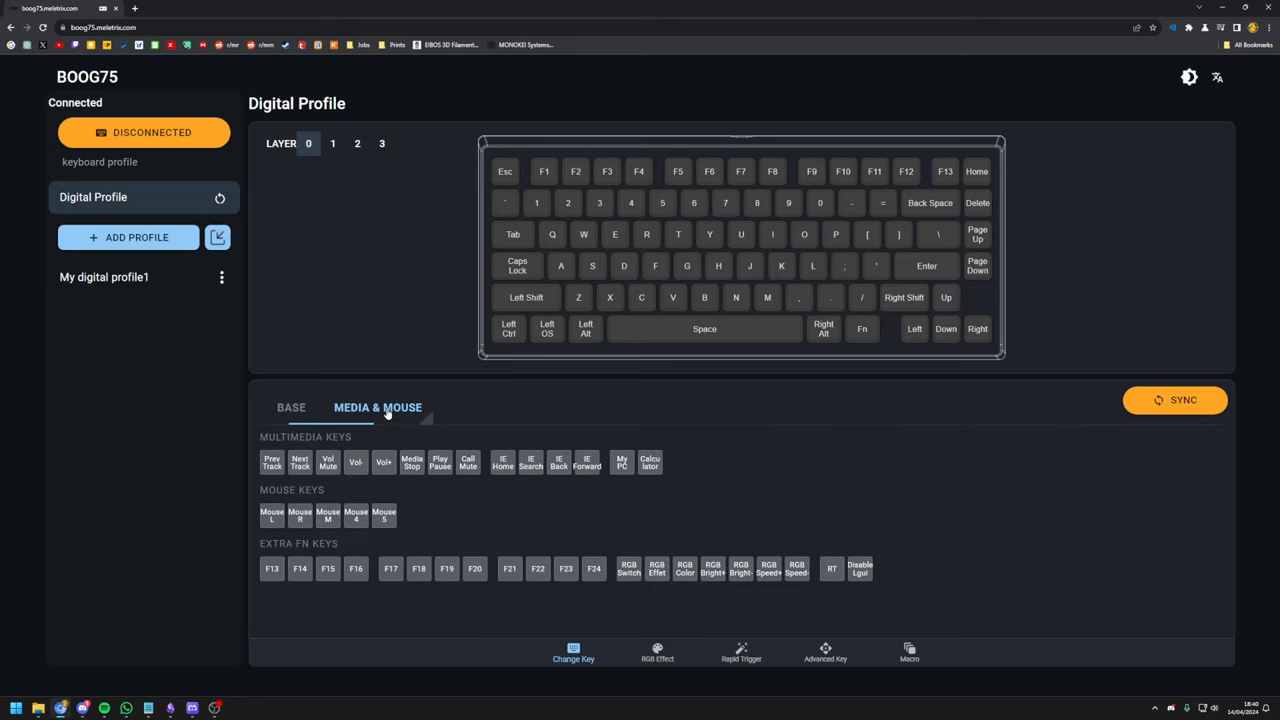
click(291, 407)
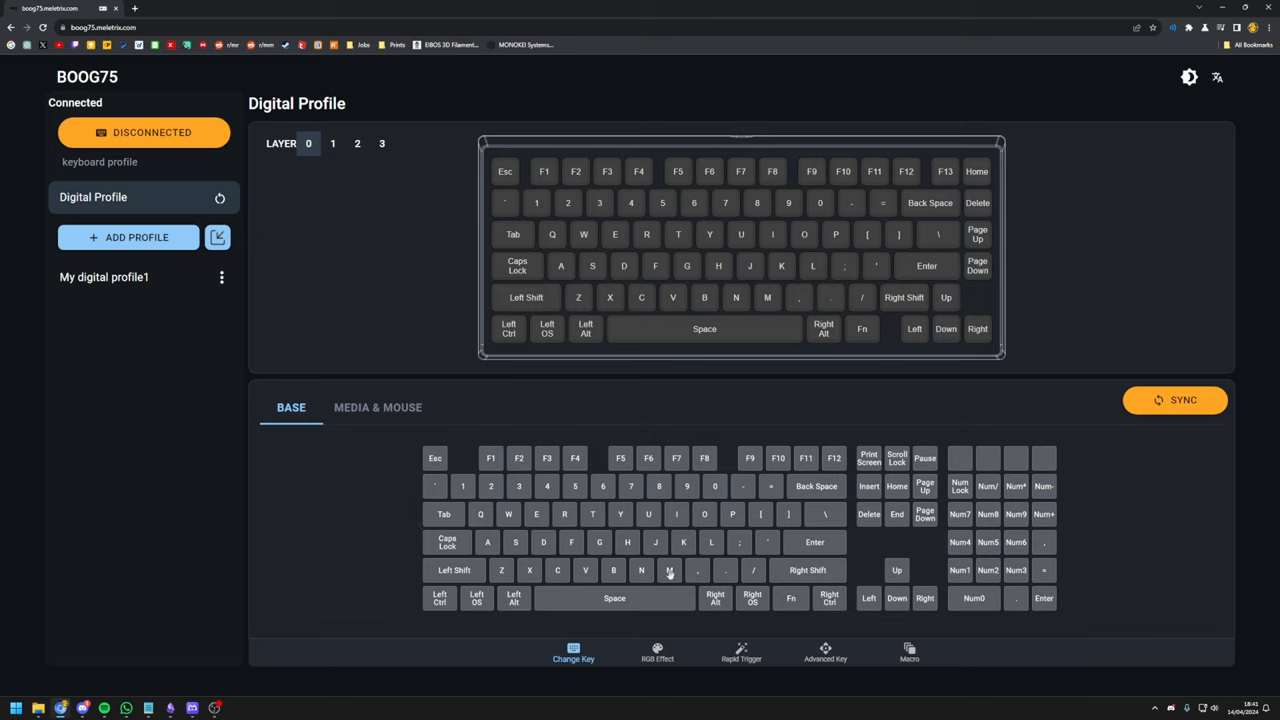
mouse_move(370, 537)
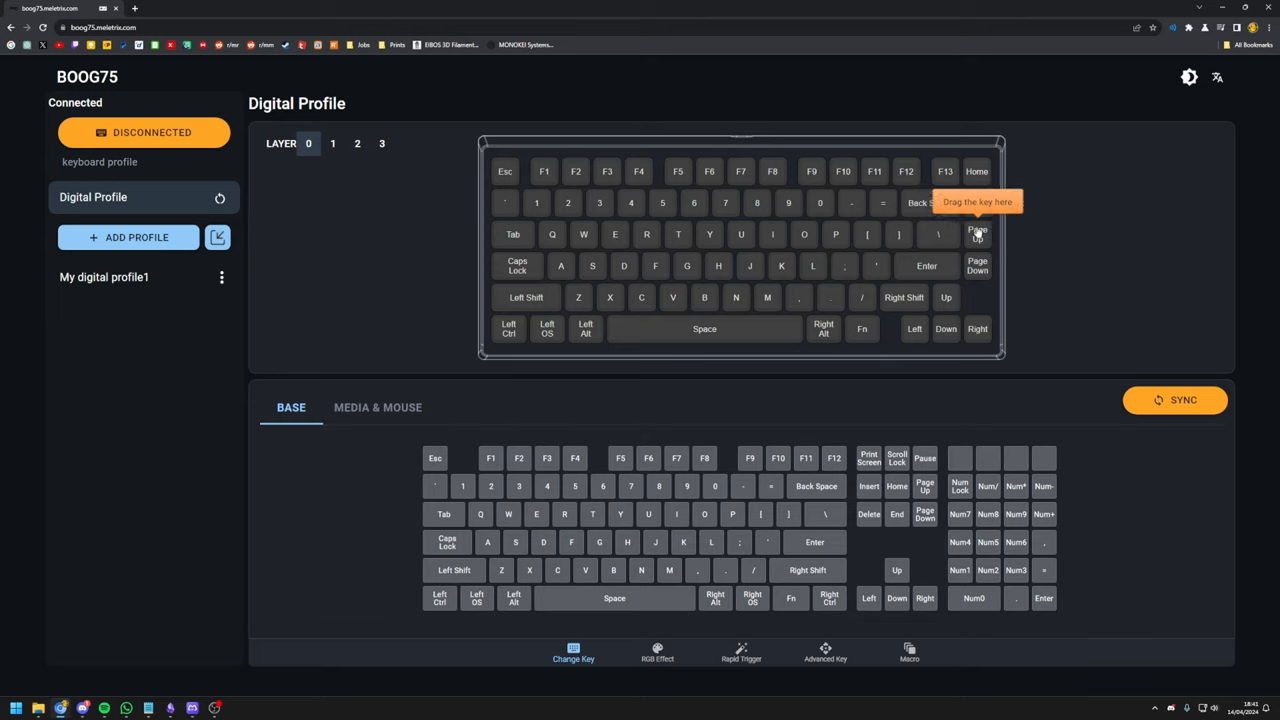
mouse_move(1082, 217)
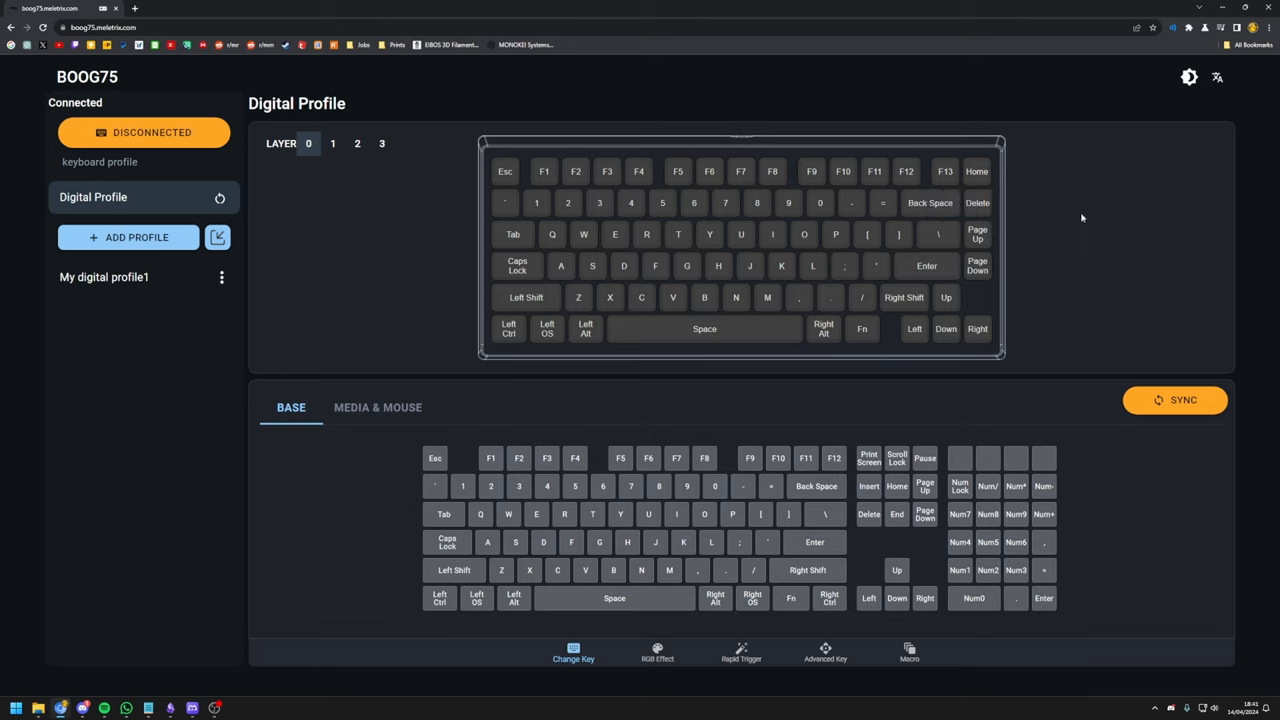
Show the MEDIA & MOUSE key options for remapping Page Up and Page Down.
click(377, 407)
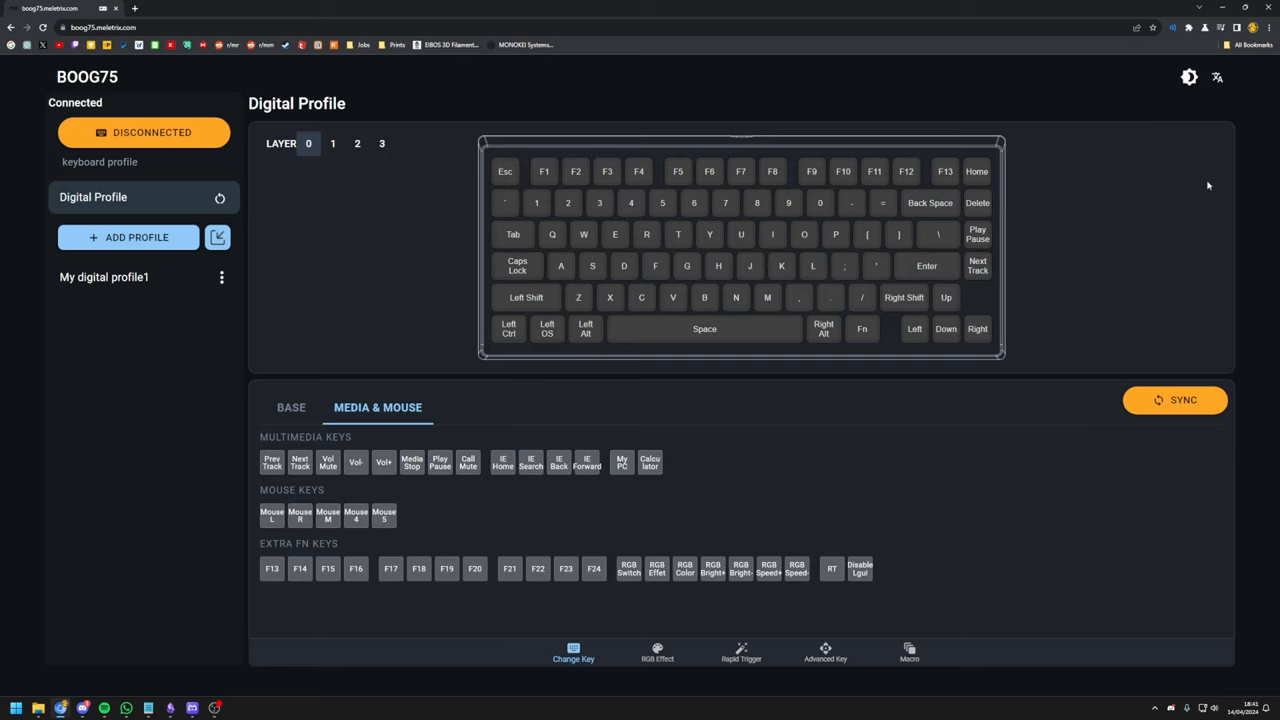
mouse_move(1116, 181)
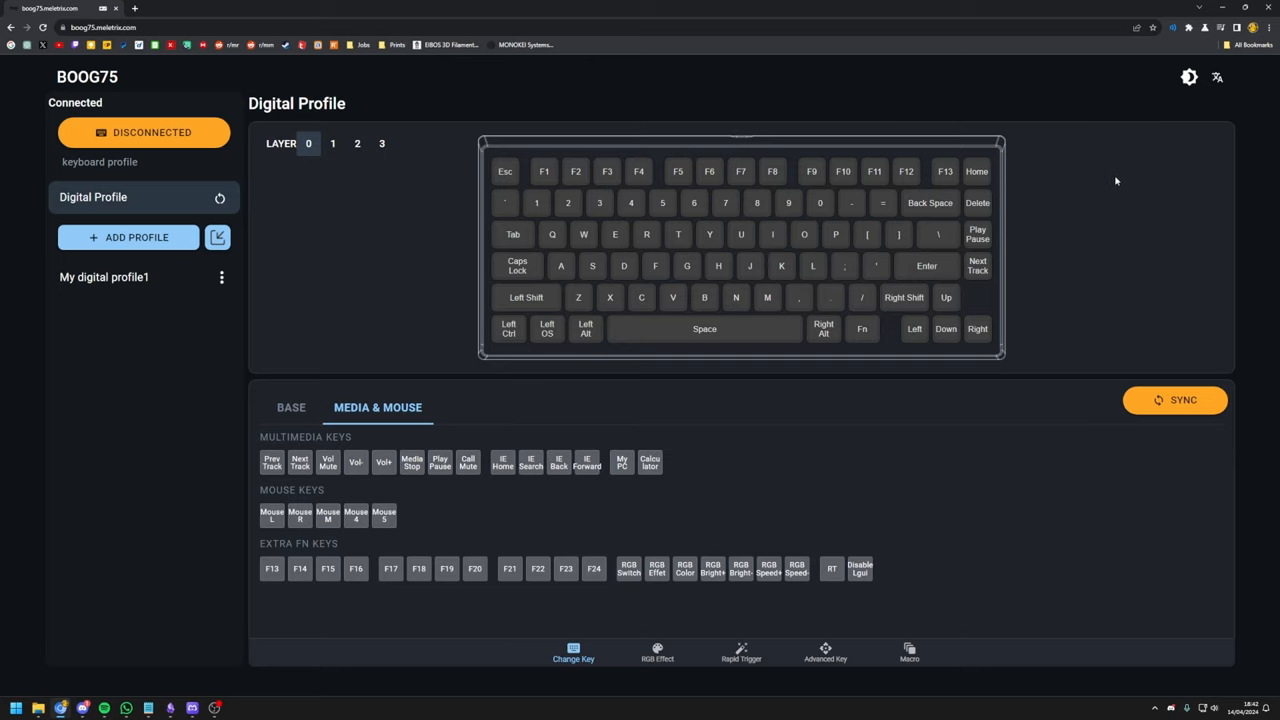
Open the Rapid Trigger advanced make/break stroke settings.
click(741, 652)
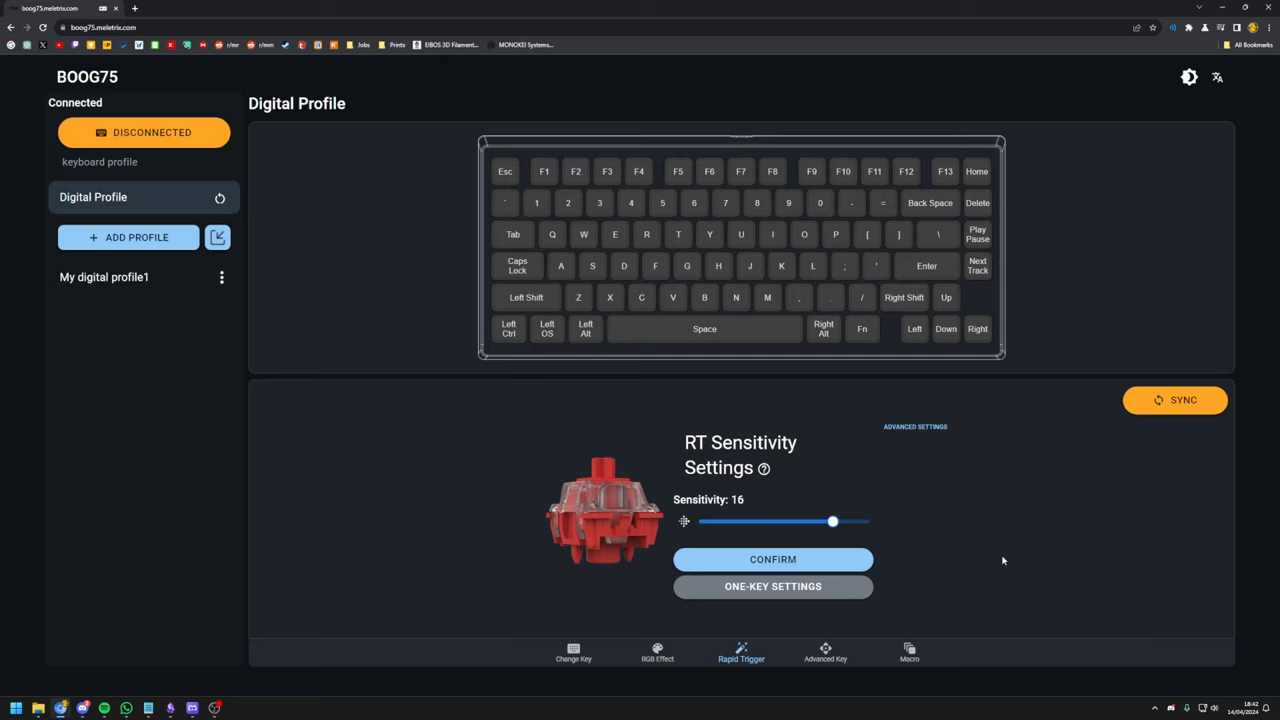
mouse_move(1065, 489)
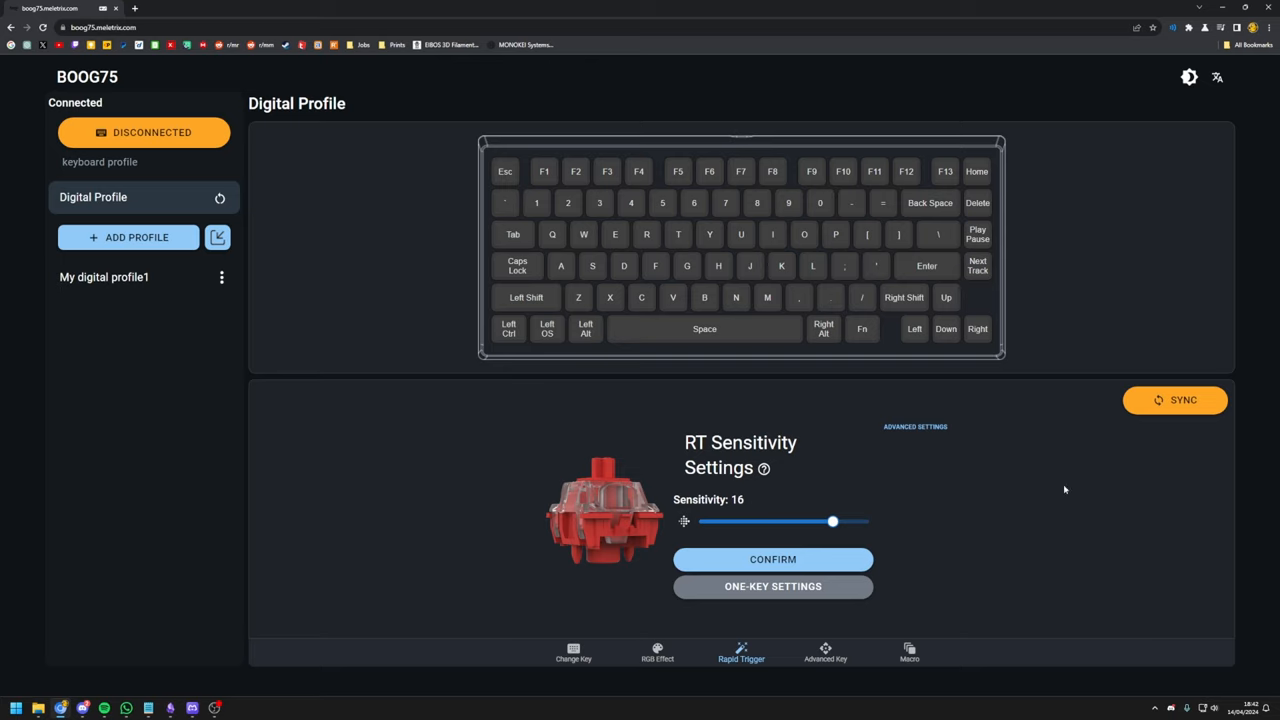
click(915, 426)
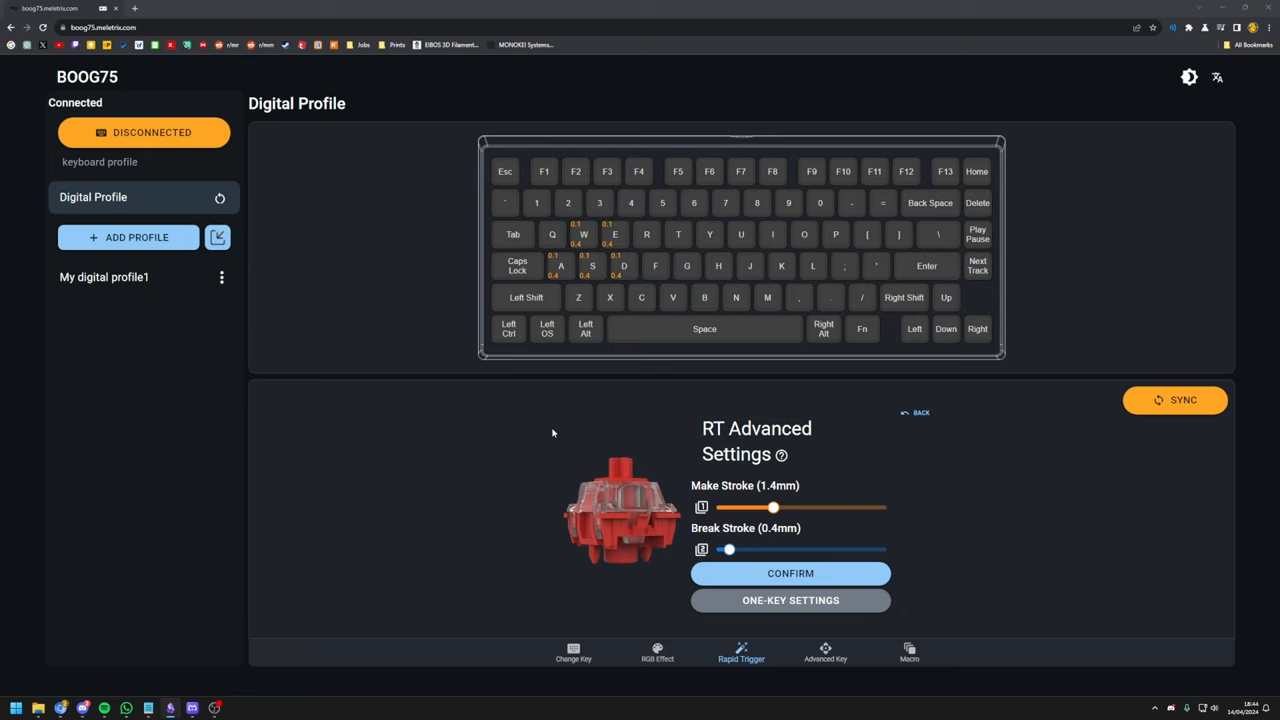
mouse_move(640, 451)
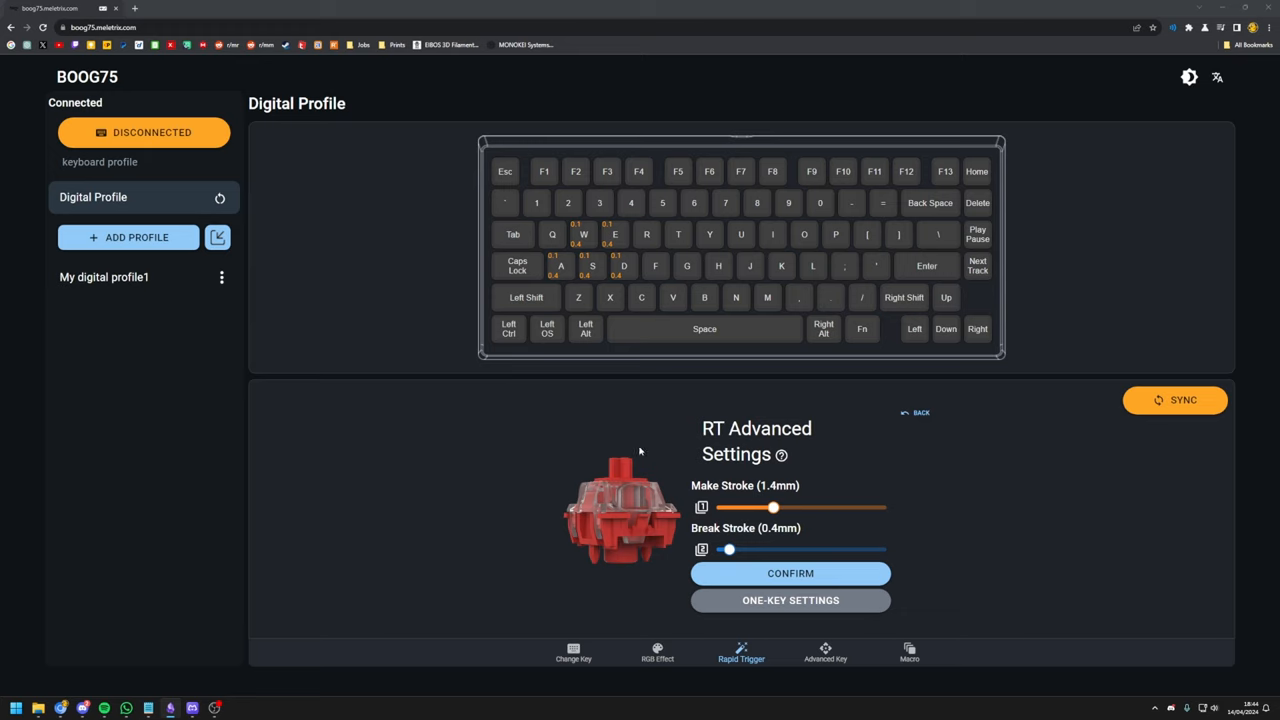
mouse_move(598, 500)
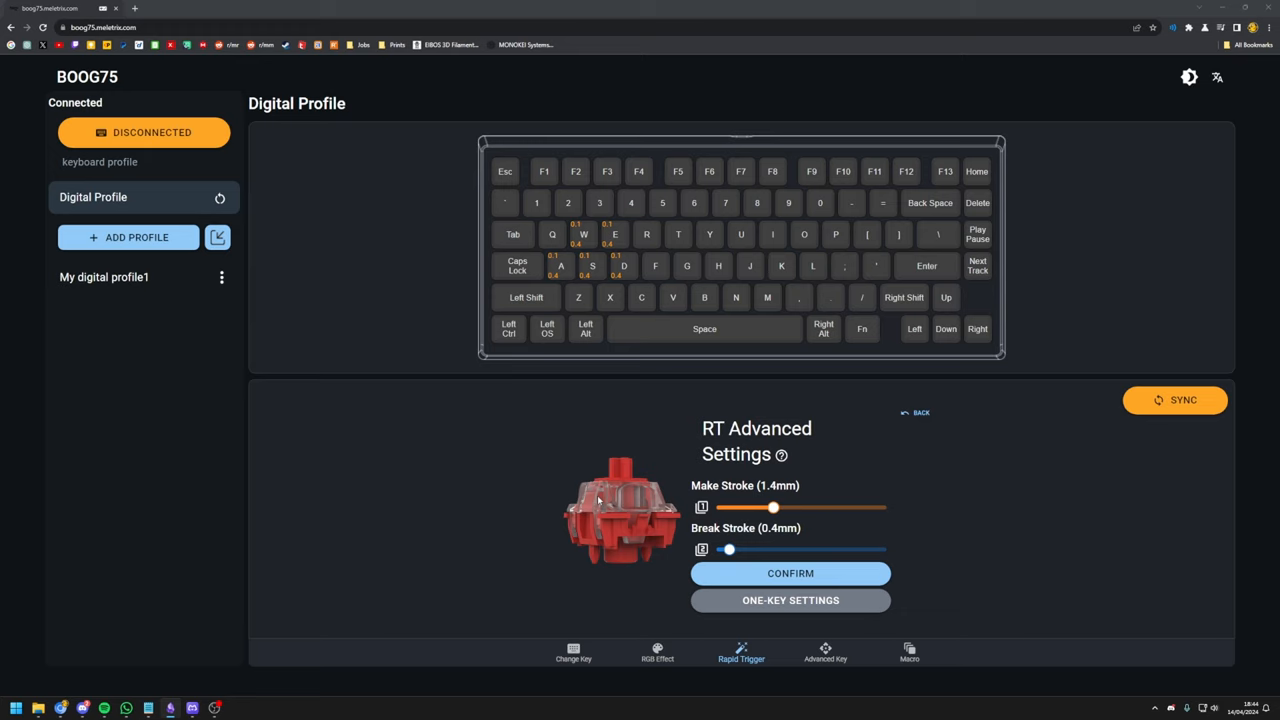
mouse_move(592, 328)
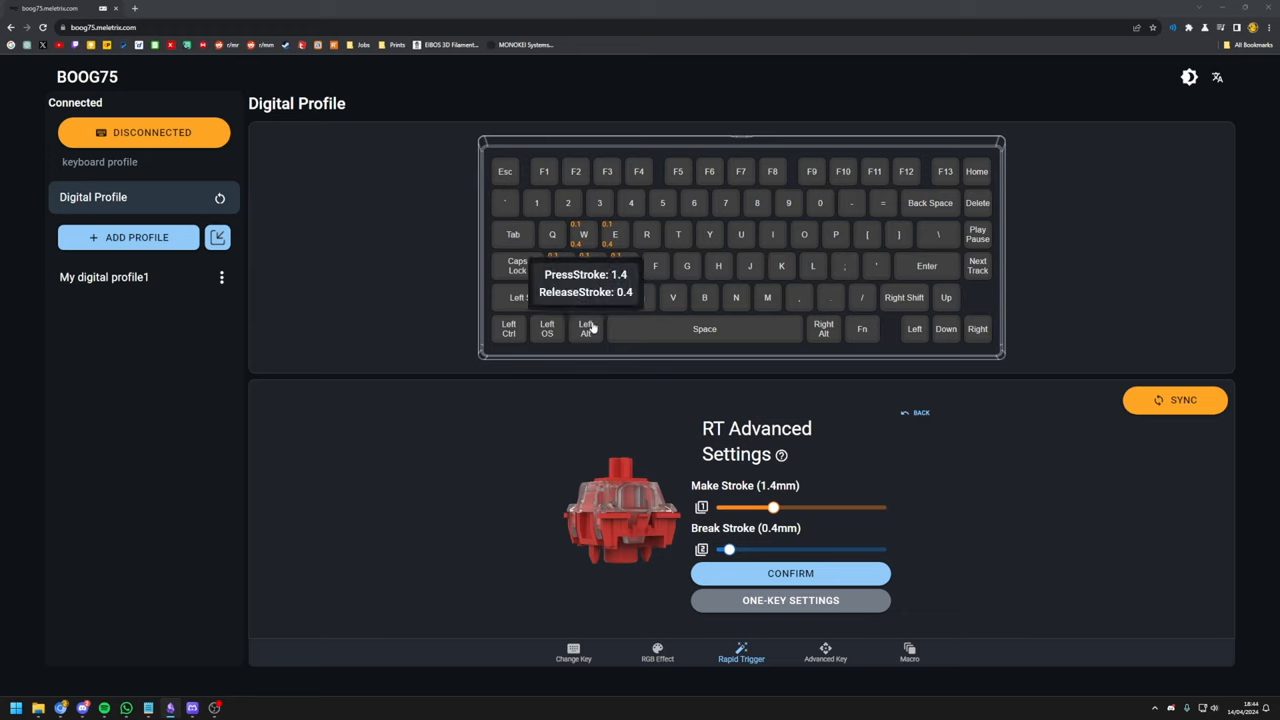
mouse_move(471, 437)
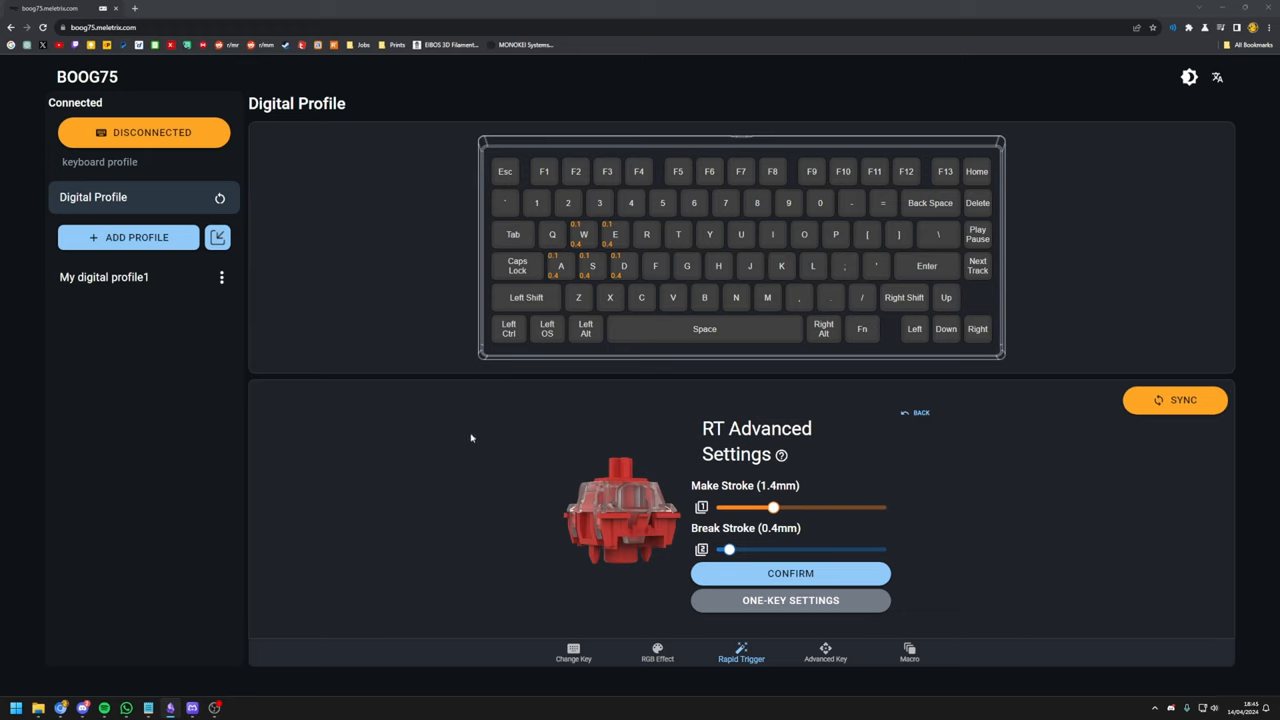
mouse_move(615, 401)
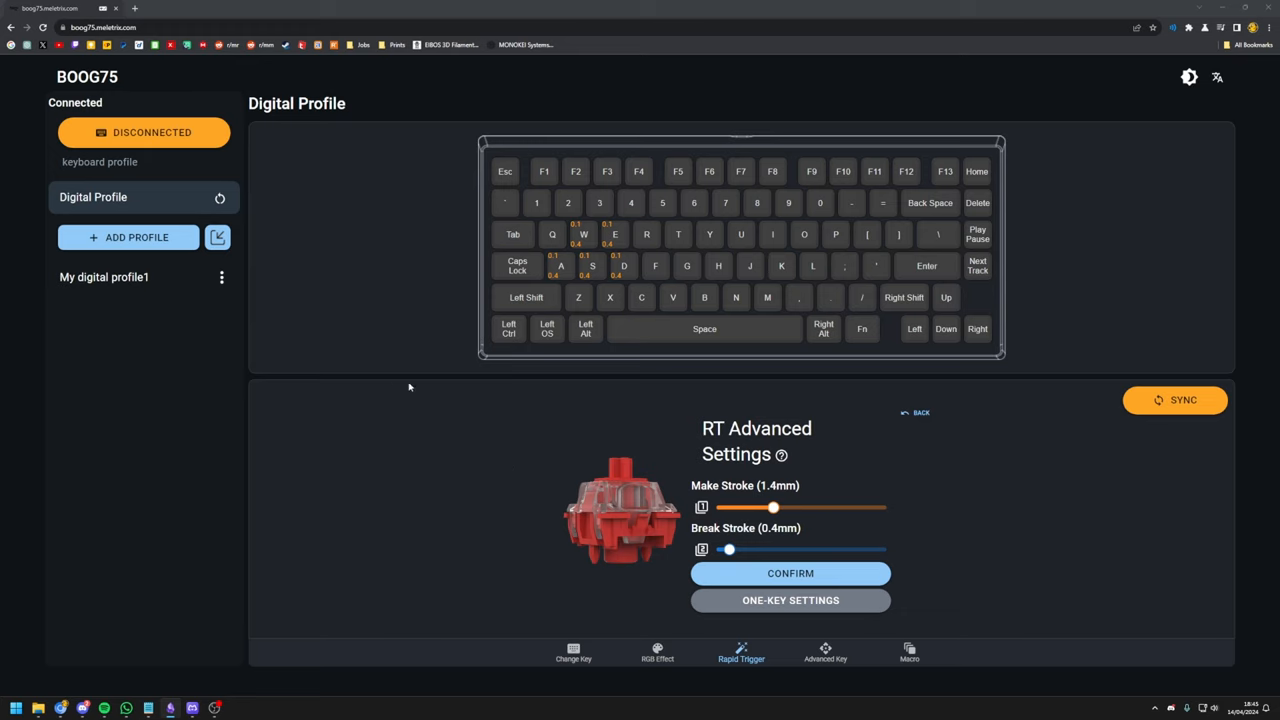
Go back to basic RT Sensitivity Settings and raise sensitivity to 20.
click(917, 412)
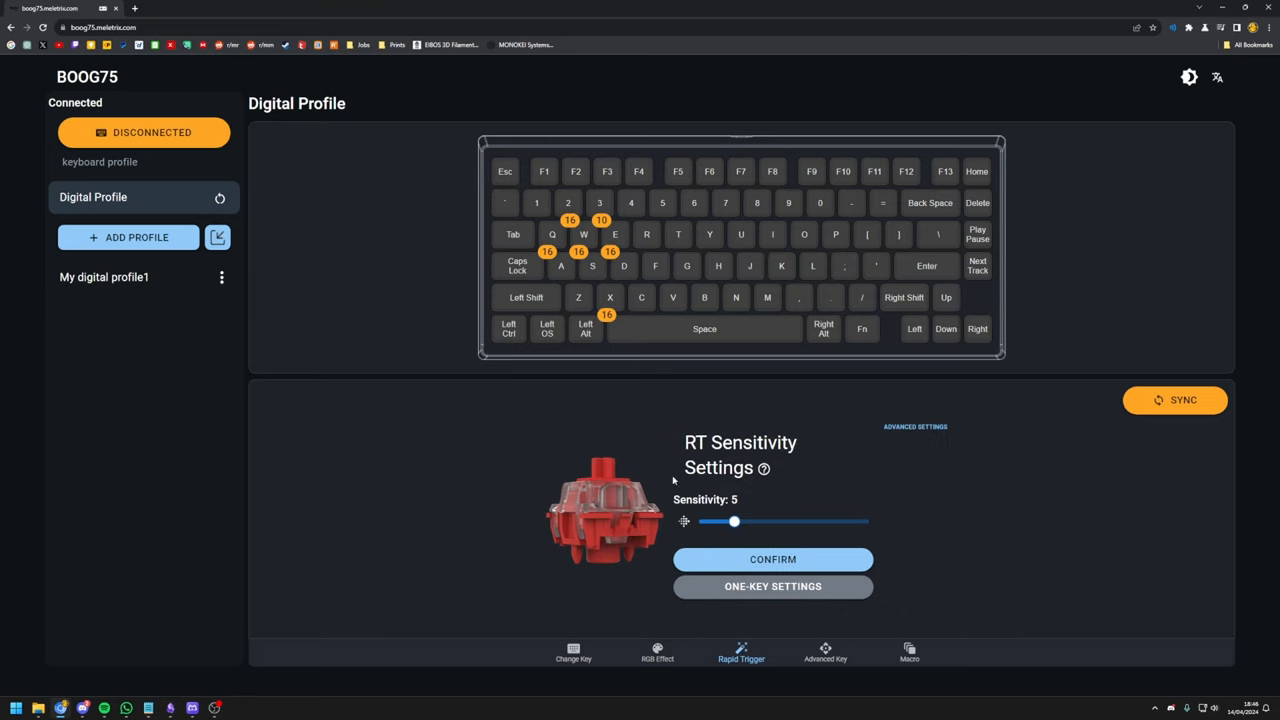
mouse_move(688, 524)
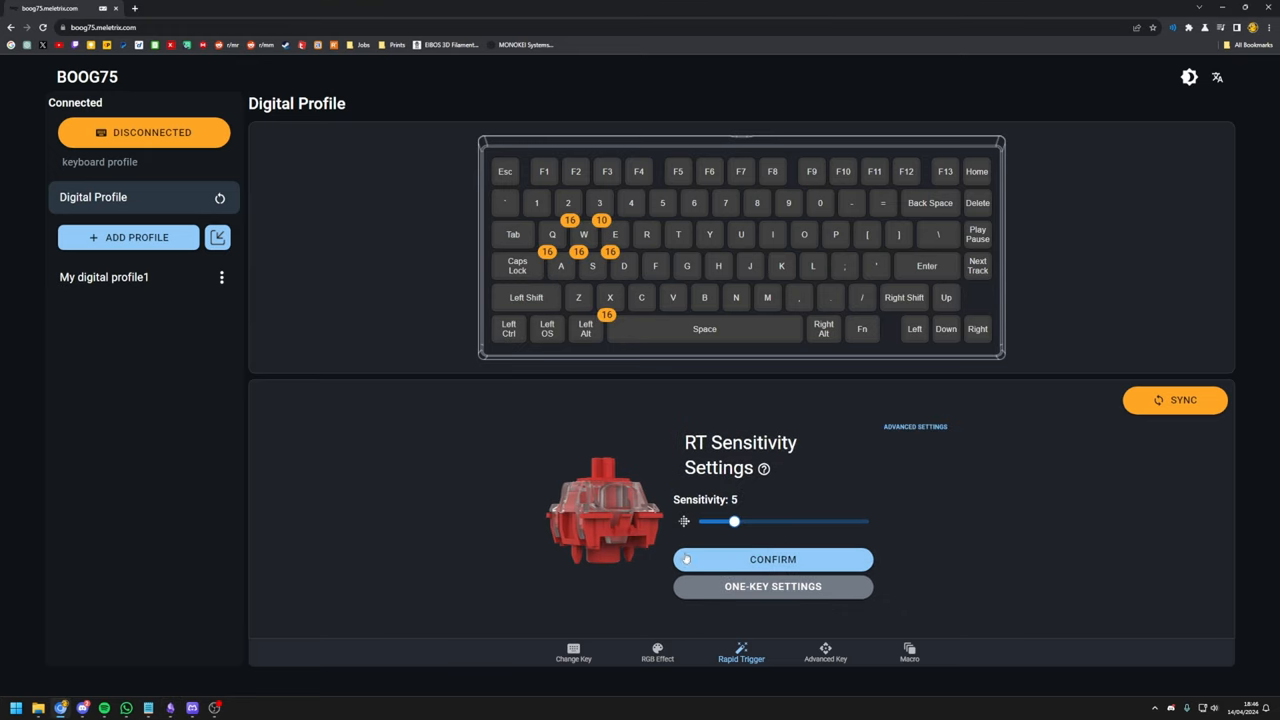
drag(734, 521, 868, 521)
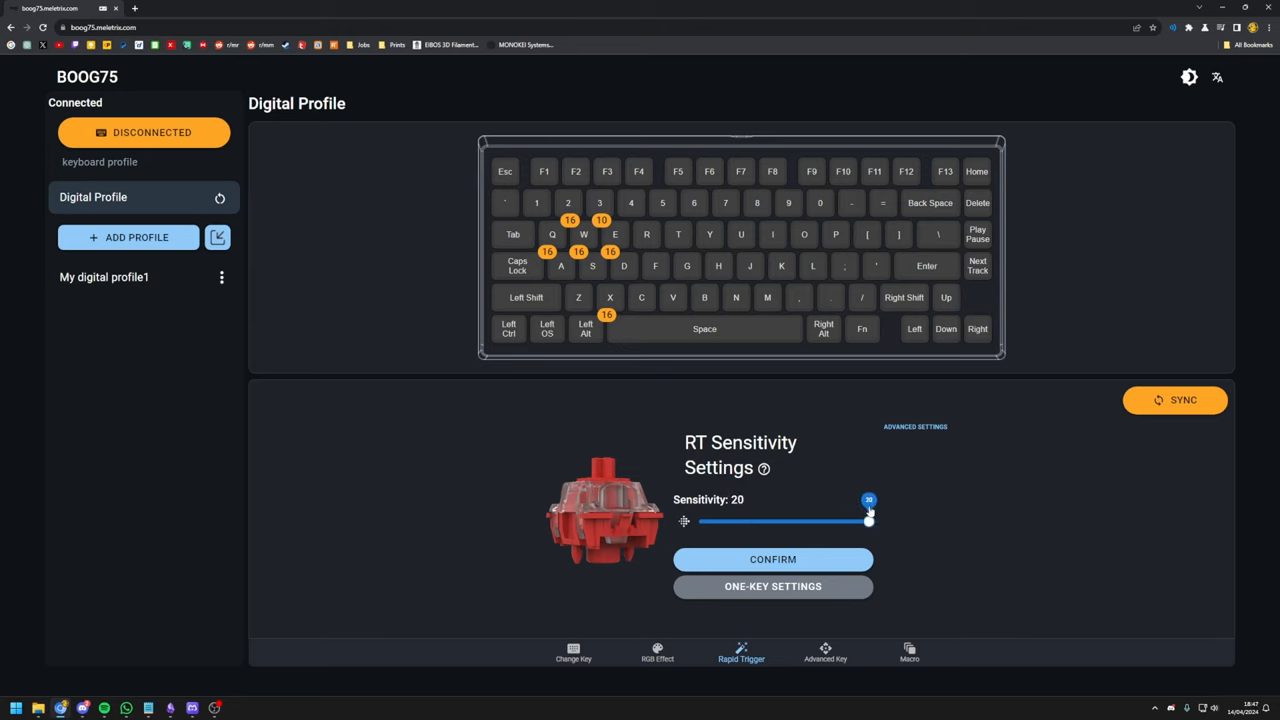
mouse_move(915, 426)
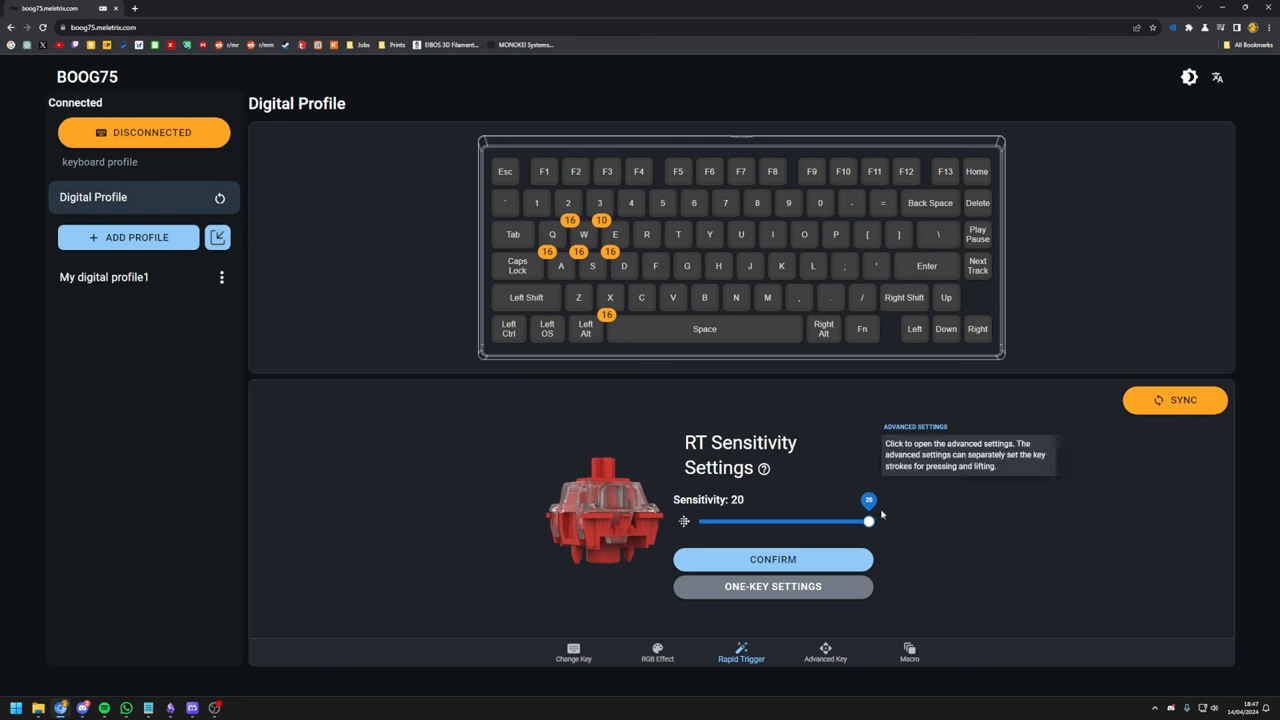